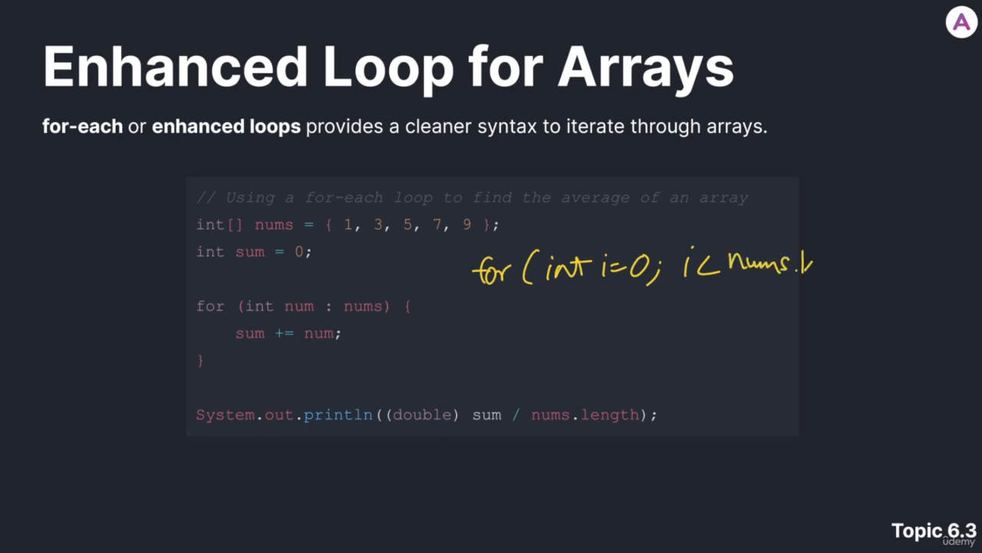
# Handwrite for (int i=0; i<nums.length; i++) { sum += nums[i]; } in yellow beside the for-each code
pyautogui.moveTo(798, 269); pyautogui.dragTo(851, 268)
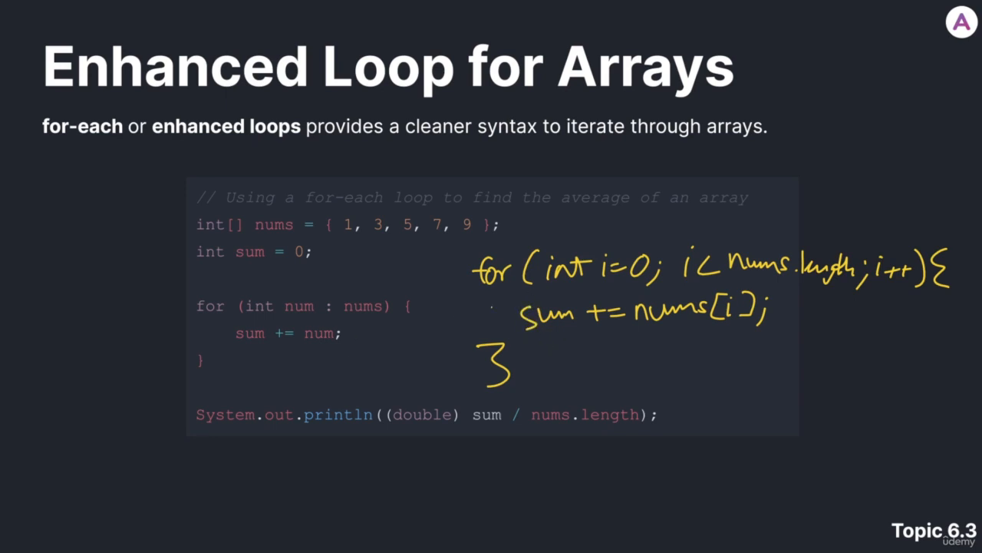
# Draw a red arrow at the for-each line and underline i<nums.length; i++
pyautogui.moveTo(73, 325); pyautogui.dragTo(177, 299)
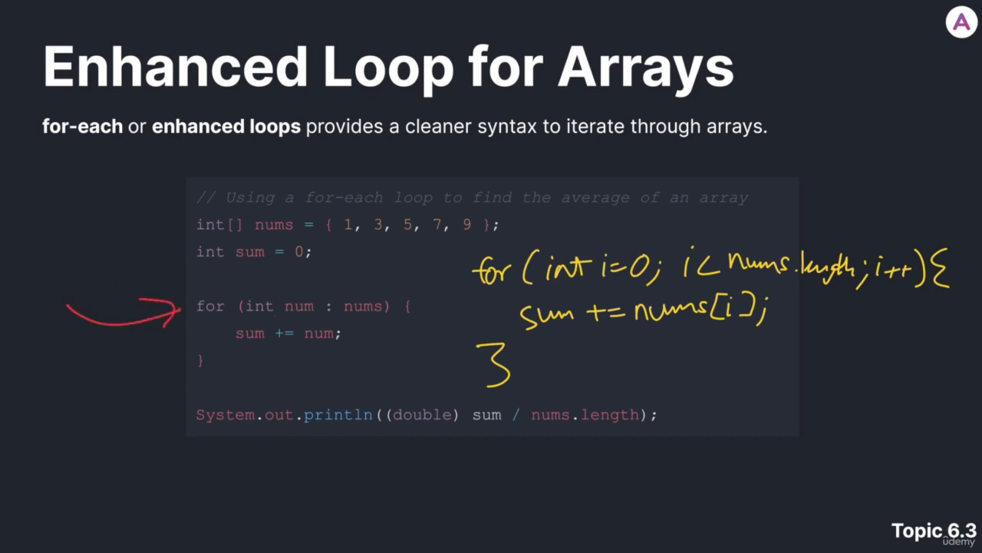
pyautogui.moveTo(248, 290); pyautogui.dragTo(356, 273)
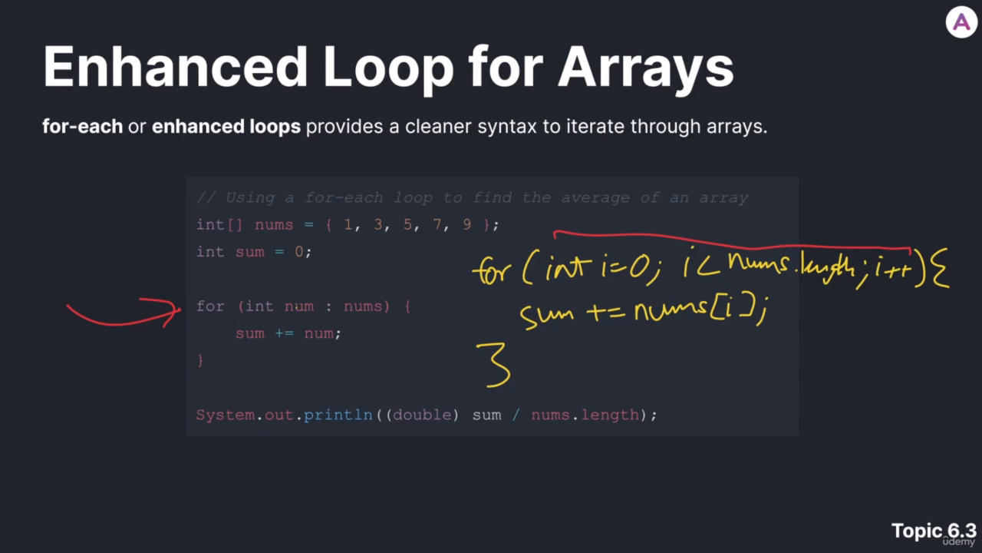
# Circle nums[i] in red and draw a curve connecting it to num in the for-each header
pyautogui.moveTo(632, 338); pyautogui.dragTo(740, 318)
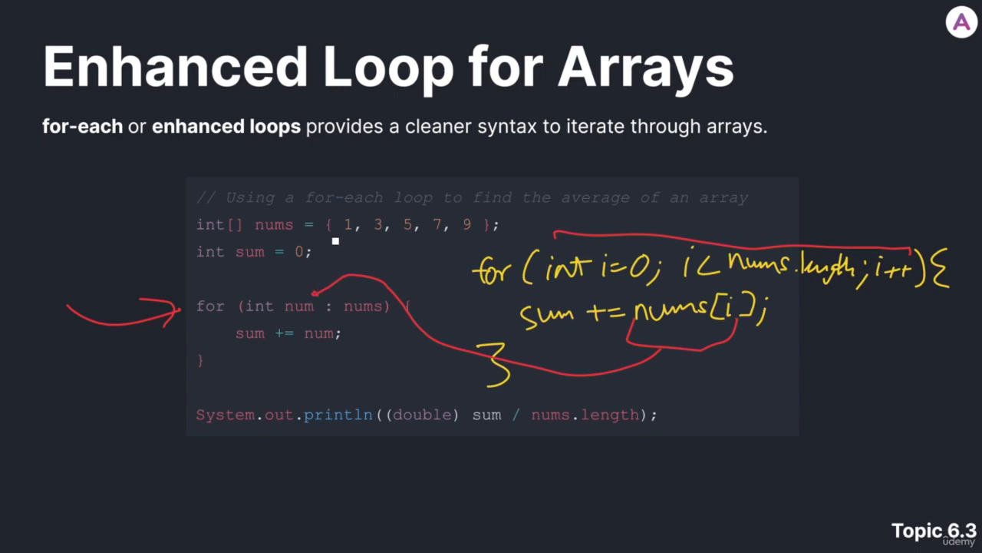
# Underline array values 1, 3, 5, 7, 9, erase the red arrow and curves, then circle num in yellow with an arrow
pyautogui.moveTo(334, 242); pyautogui.dragTo(452, 244)
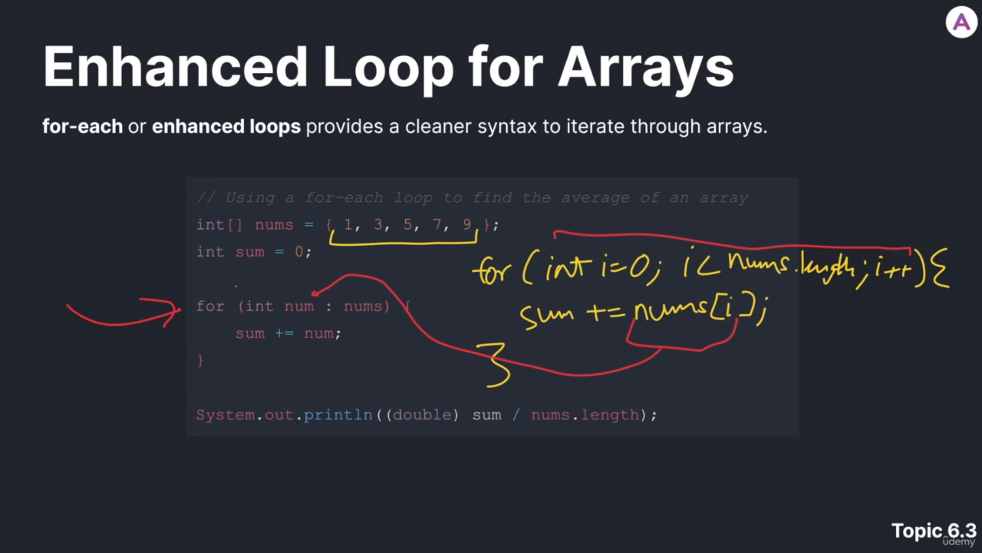
pyautogui.moveTo(377, 273)
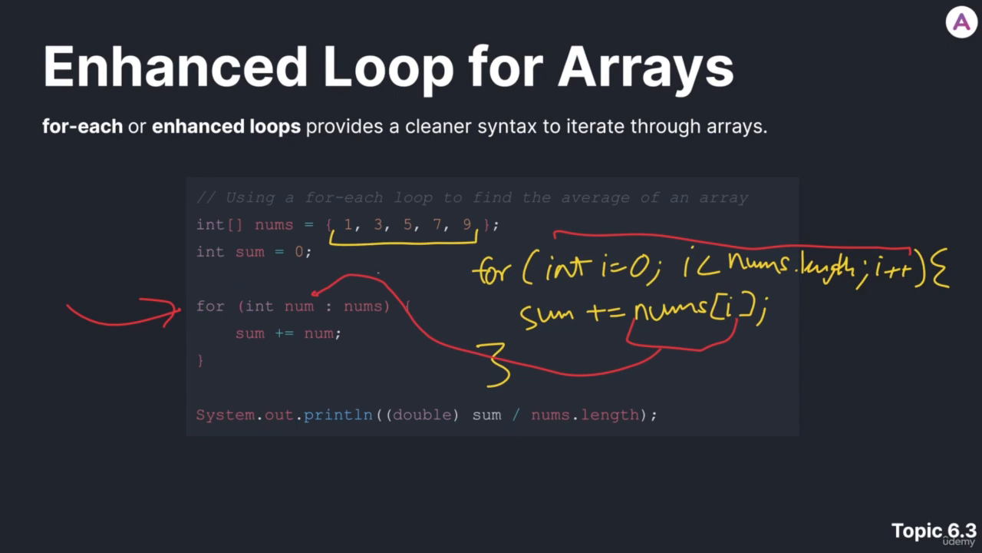
pyautogui.moveTo(238, 305); pyautogui.dragTo(264, 305)
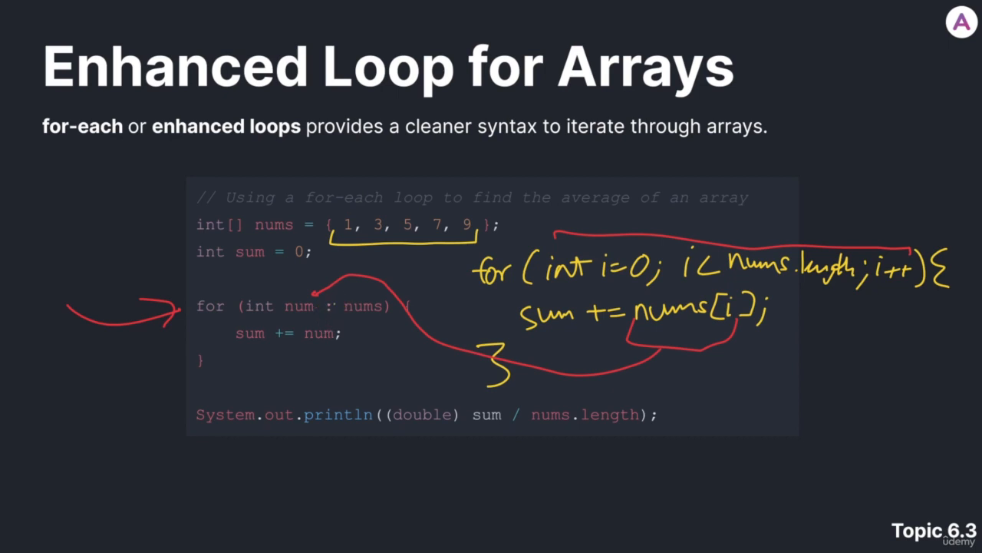
pyautogui.moveTo(322, 315); pyautogui.dragTo(334, 294)
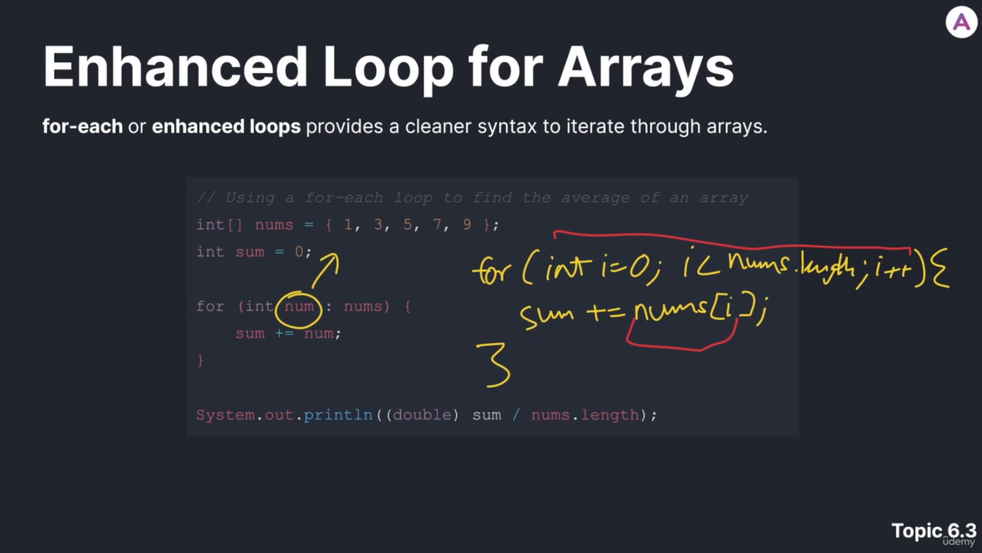
# Erase every pen annotation so only the original for-each average slide remains
pyautogui.moveTo(507, 330); pyautogui.dragTo(737, 368)
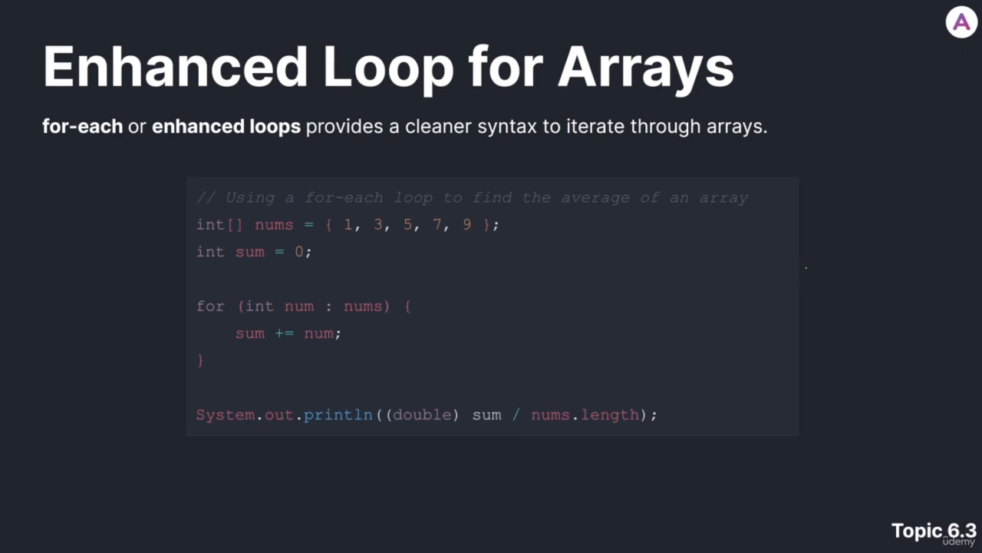
pyautogui.moveTo(805, 258)
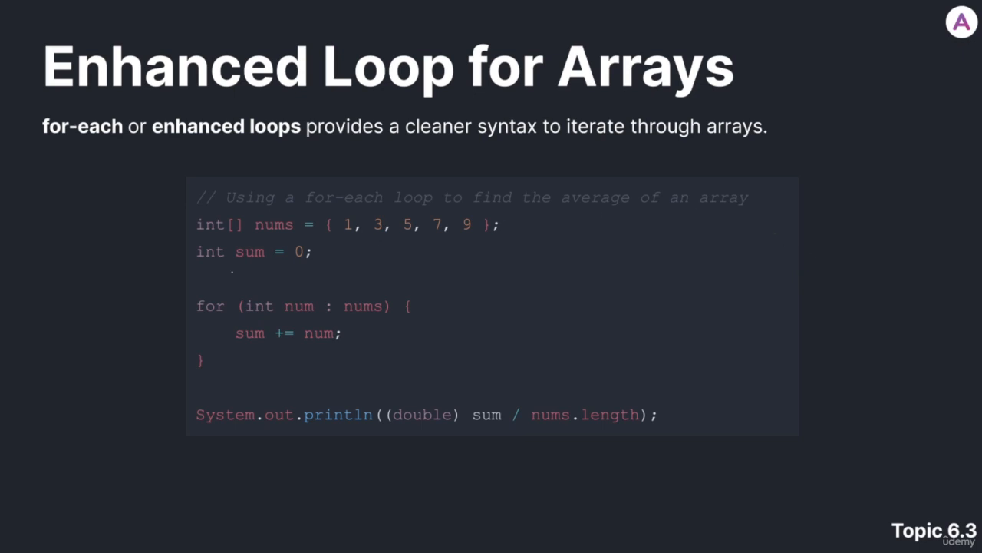
pyautogui.moveTo(267, 326)
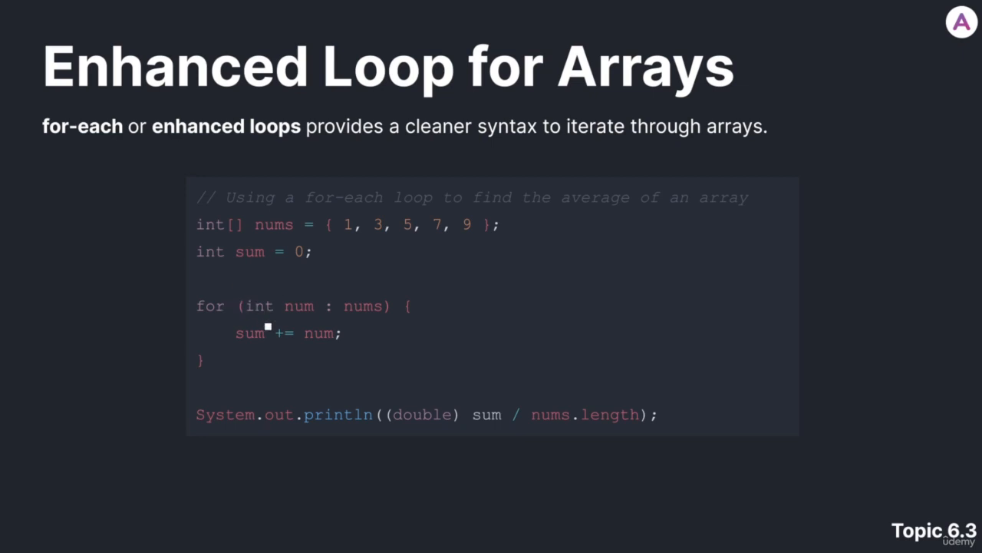